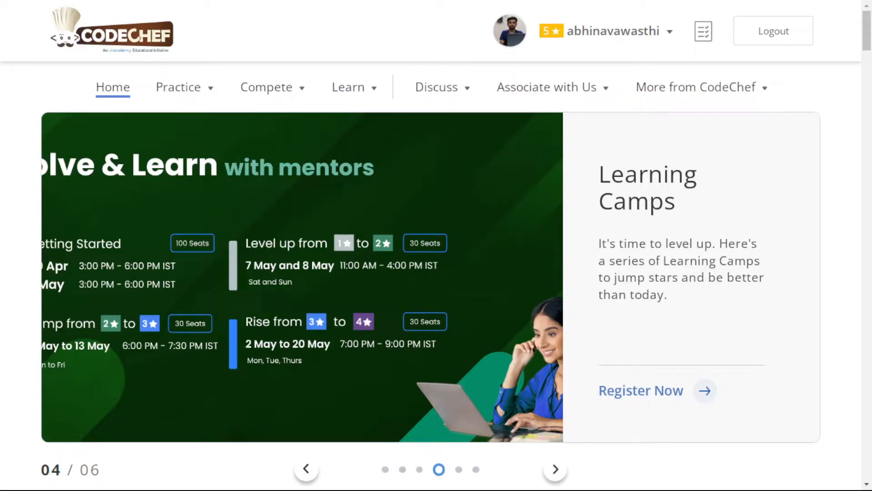
- Advance the home page carousel three times to reach the May Cook-Off banner
click(555, 469)
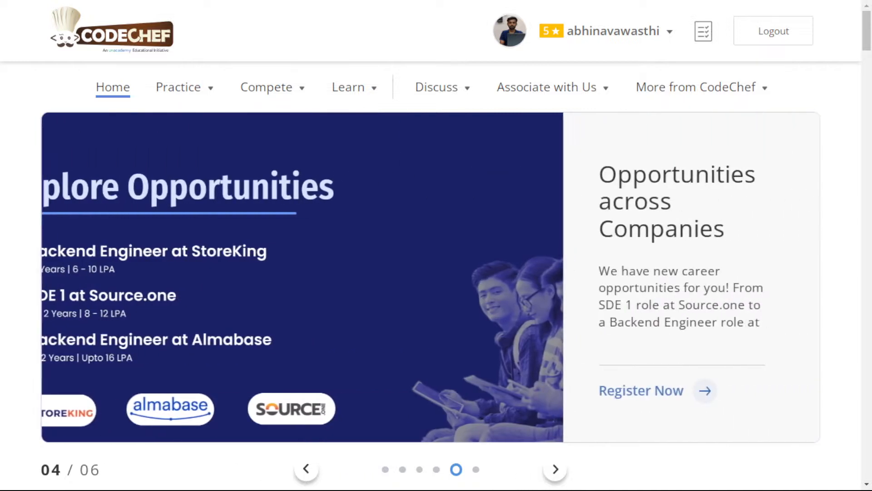
click(555, 469)
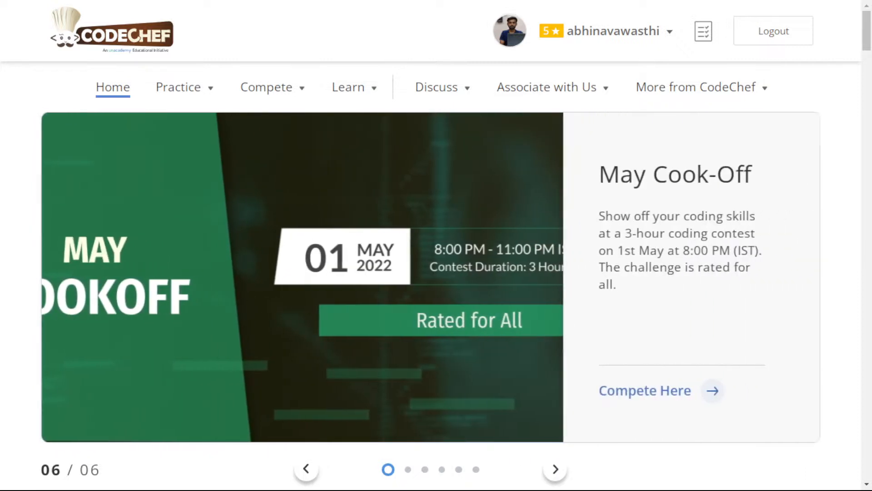
click(554, 469)
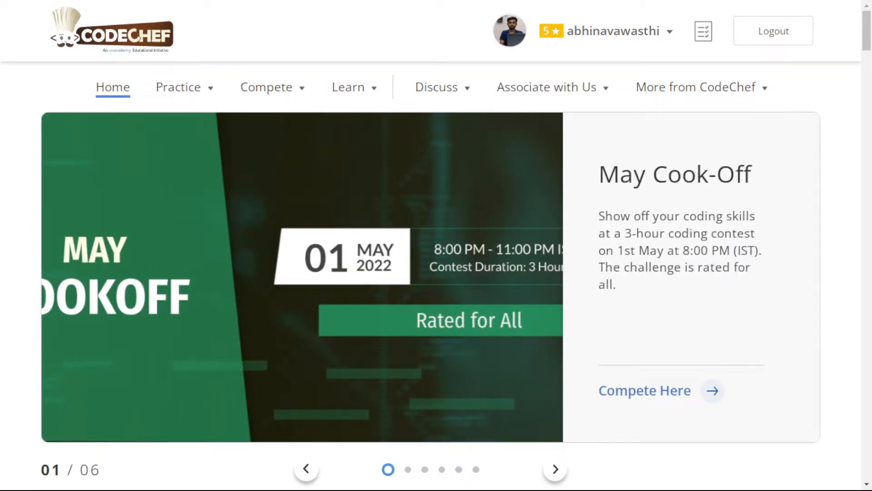
mouse_move(806, 273)
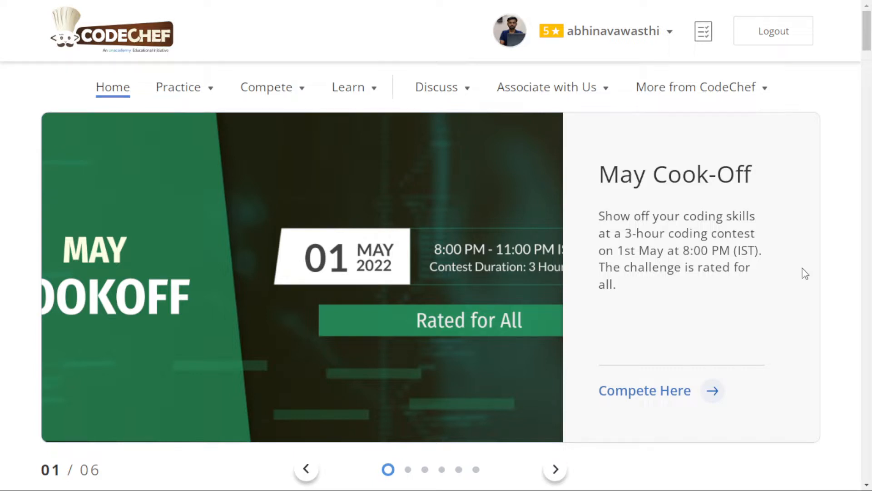
- Go to the Practice section and scroll down to the All Practice Problems table
click(178, 87)
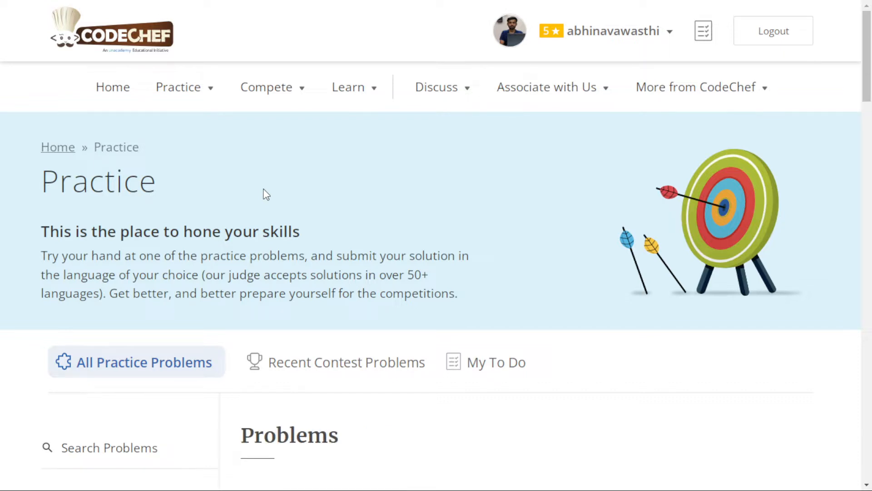
scroll(down, 3)
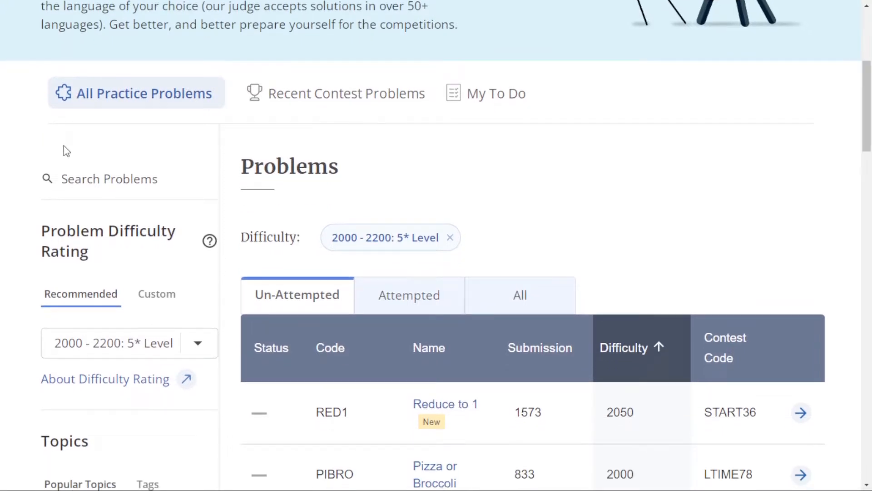
mouse_move(200, 102)
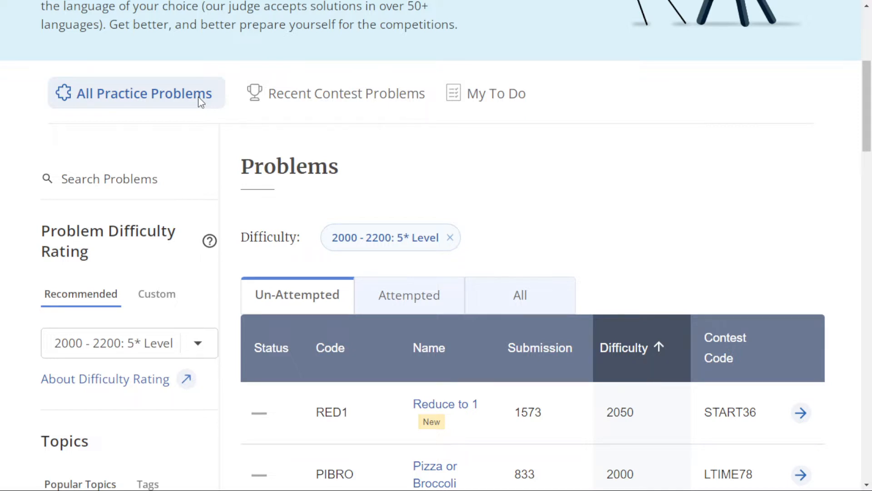
scroll(down, 3)
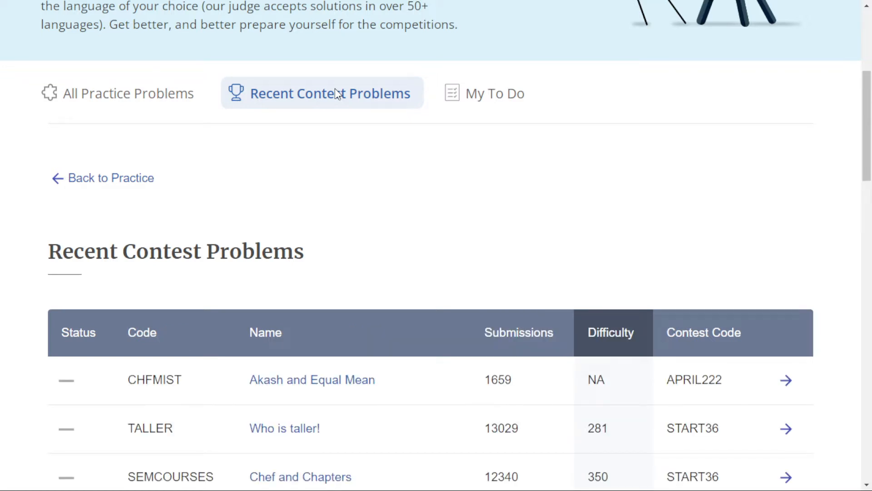
- Scroll the Recent Contest Problems table to show APRIL222 and START36 entries
scroll(down, 3)
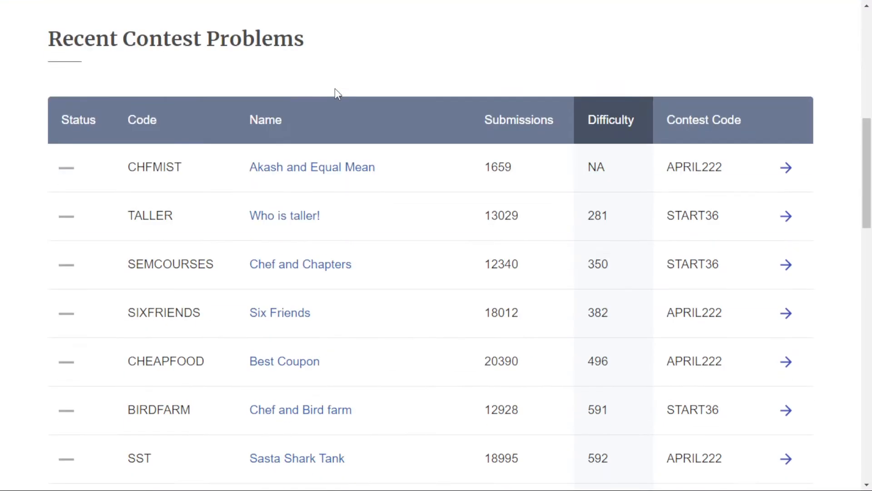
mouse_move(702, 228)
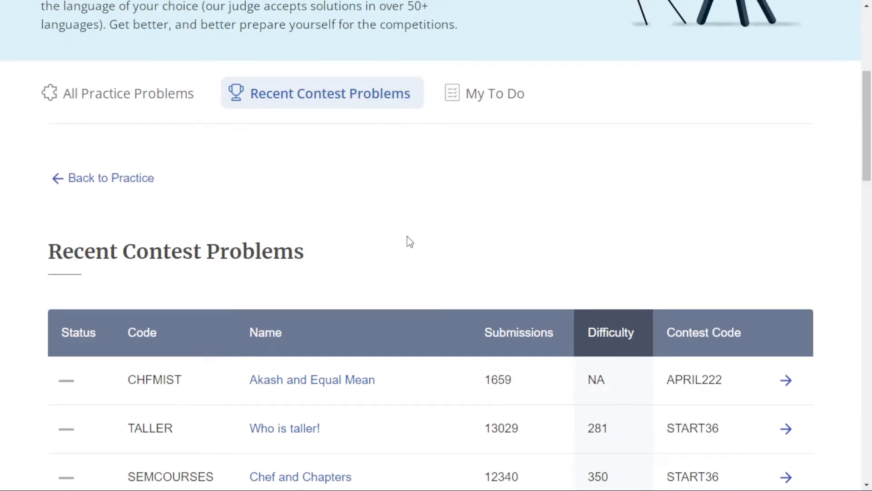
- Open My To Do and scroll to attempted problems like The Jumping Boy
click(478, 92)
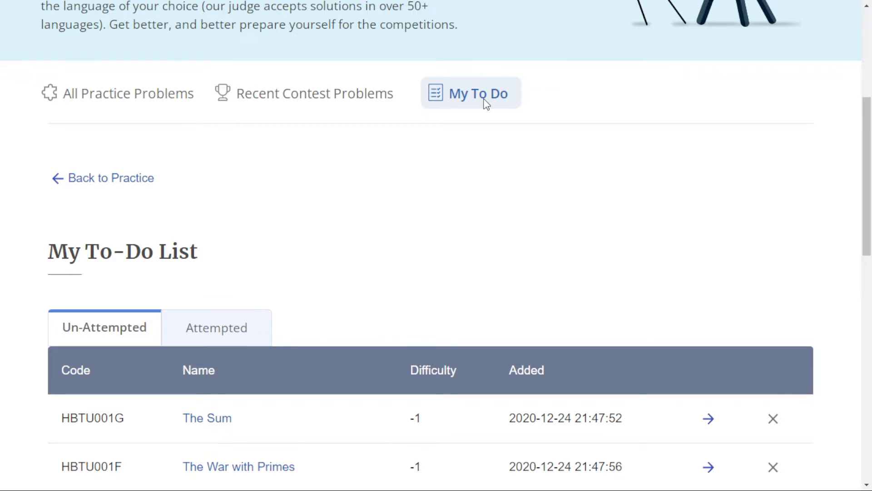
scroll(down, 3)
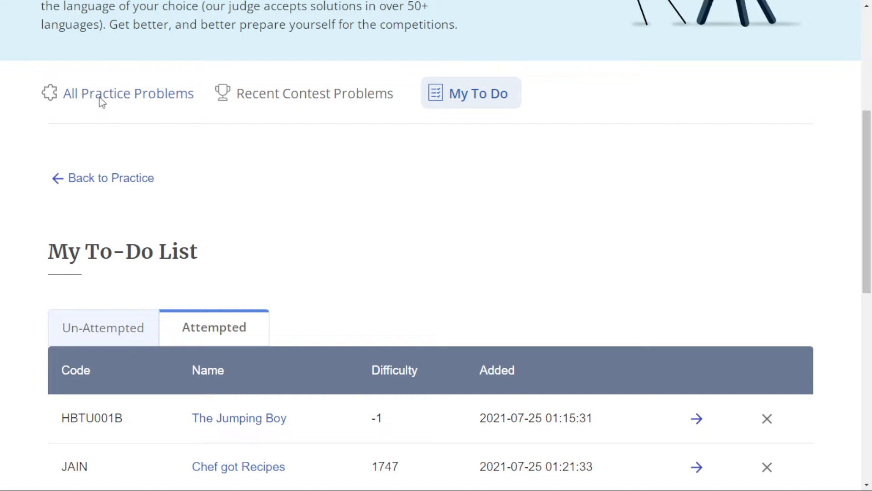
- Return to All Practice Problems filtered at 2000–2200 difficulty
click(127, 93)
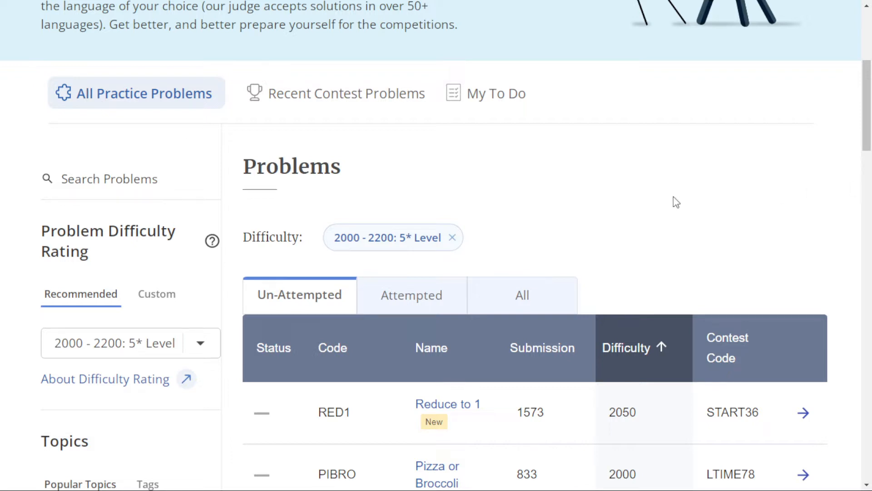
mouse_move(158, 334)
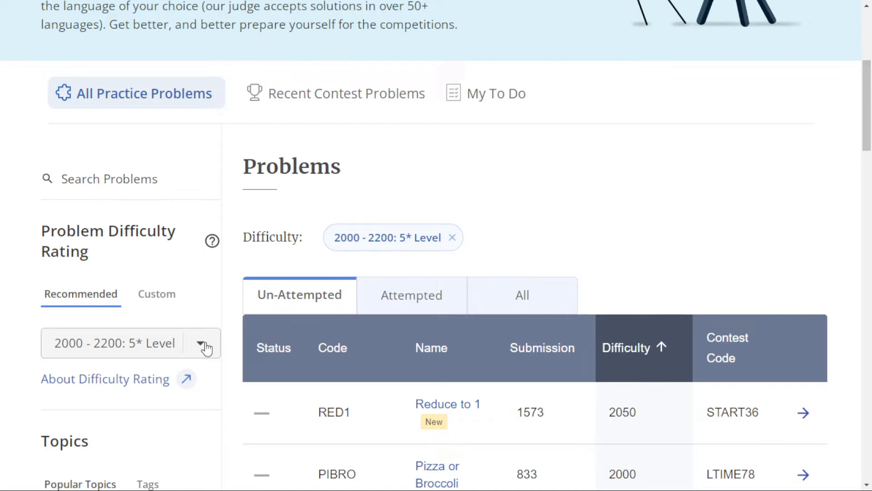
mouse_move(210, 347)
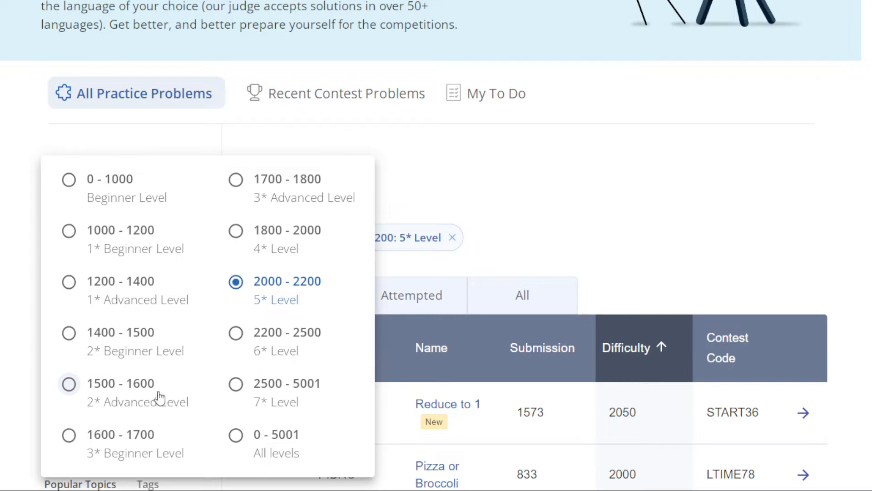
mouse_move(137, 448)
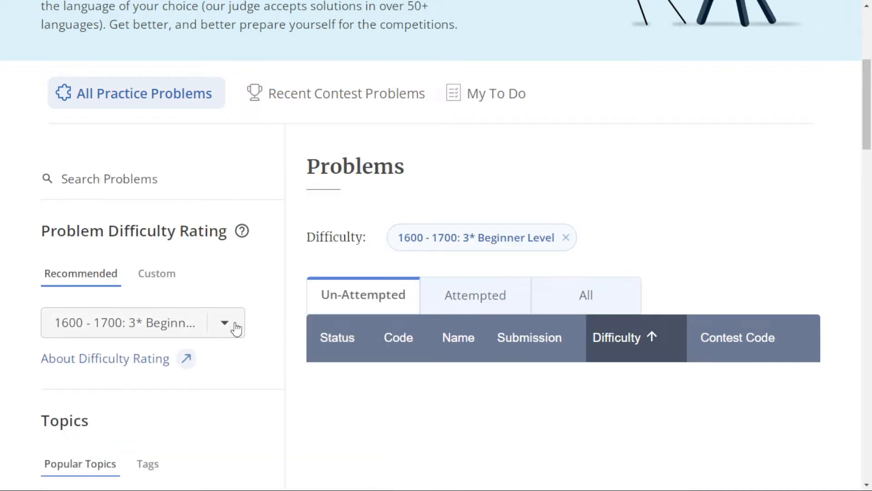
- Scroll through the 125 problems at 1600–1700 difficulty, starting with The Army
scroll(down, 3)
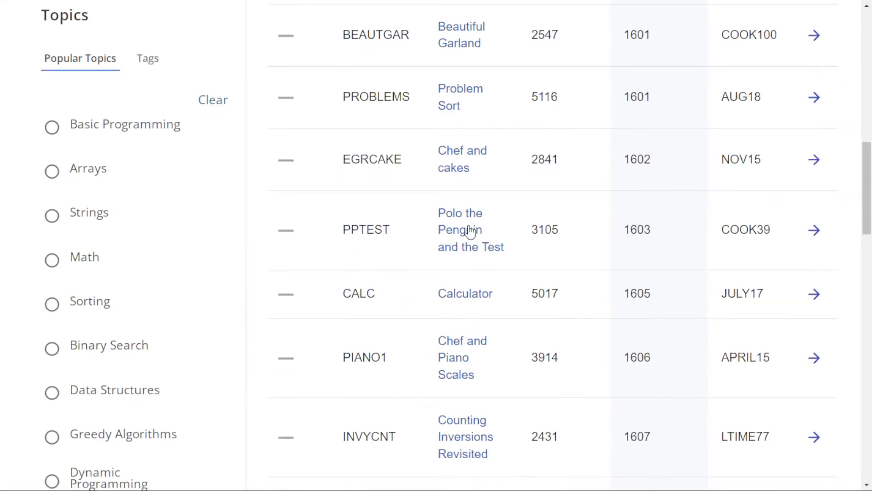
scroll(down, 3)
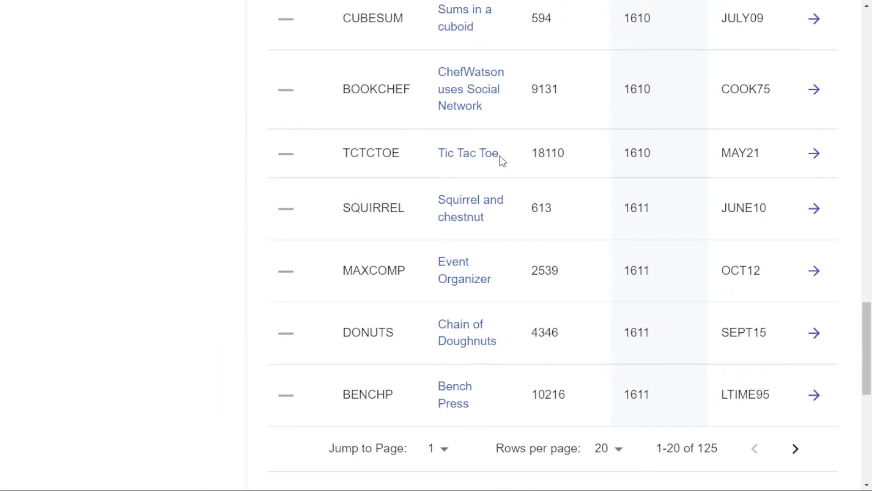
scroll(up, 3)
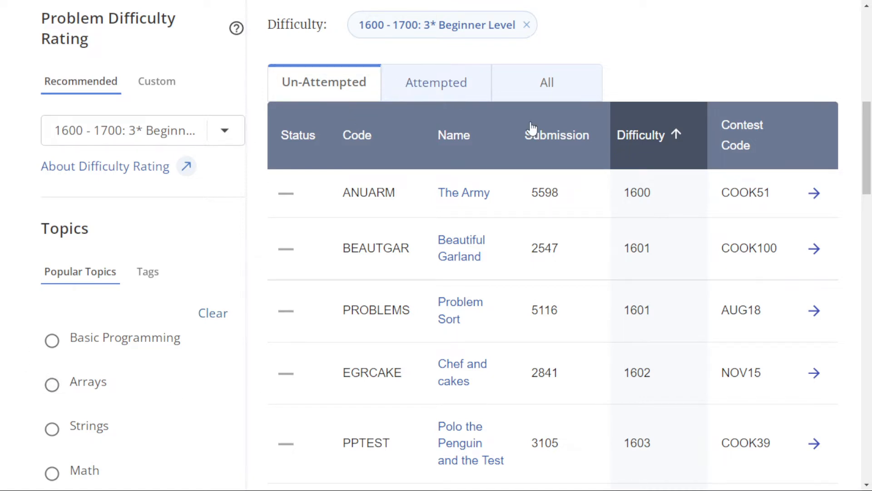
click(437, 82)
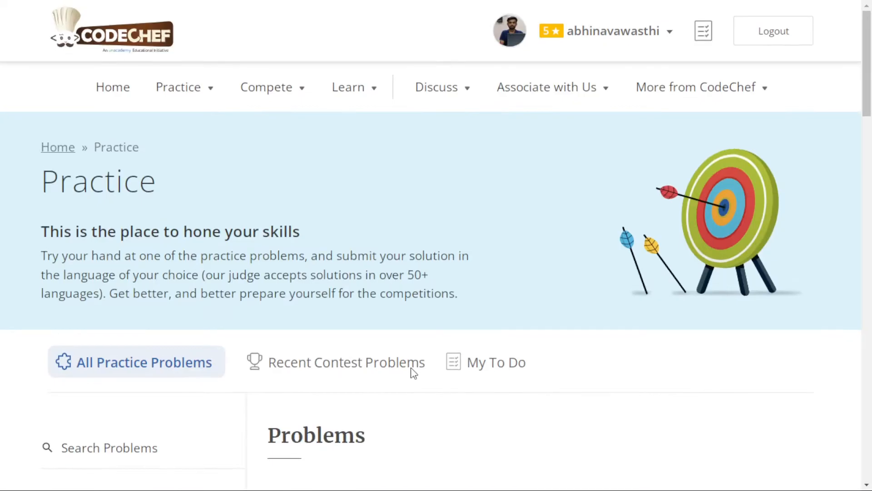
scroll(down, 3)
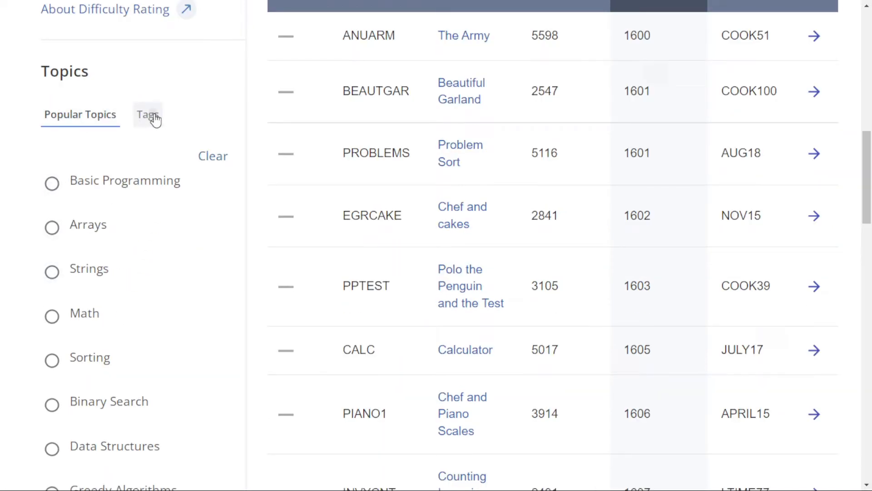
scroll(down, 3)
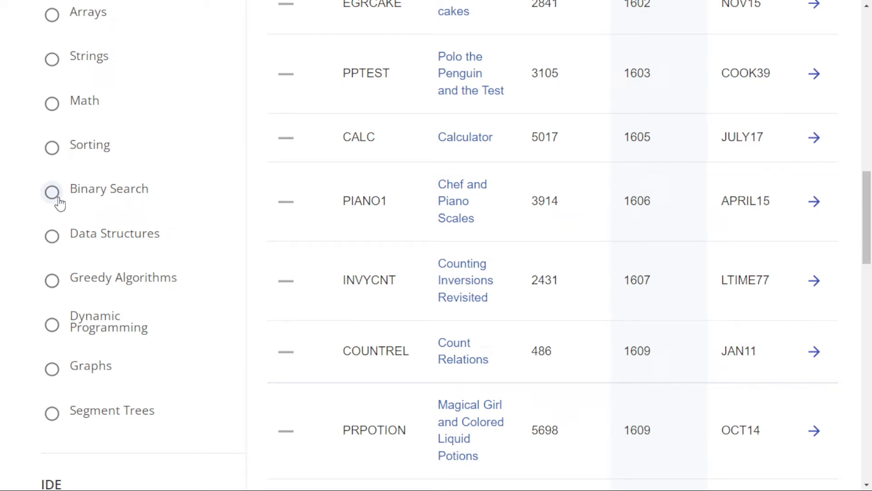
click(52, 192)
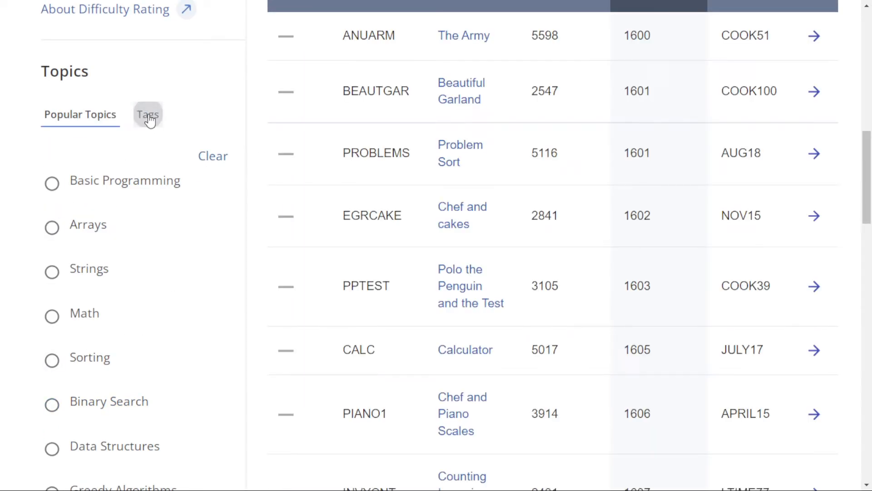
click(148, 114)
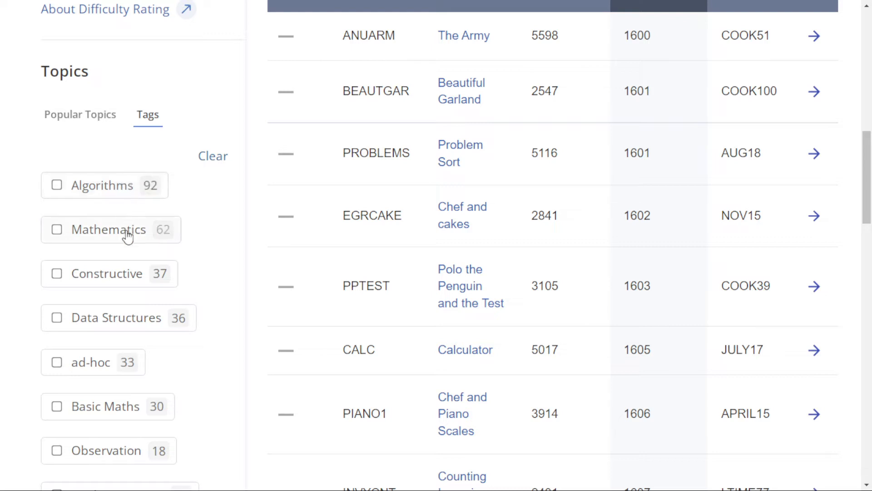
mouse_move(103, 185)
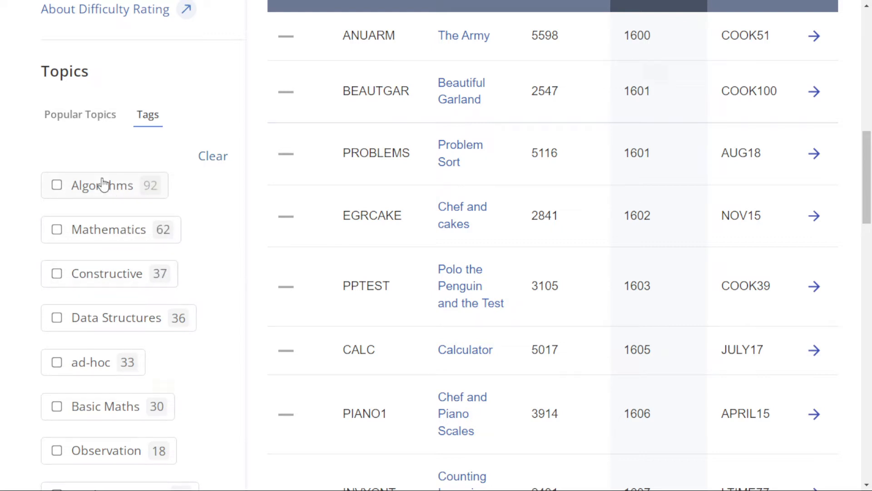
click(57, 185)
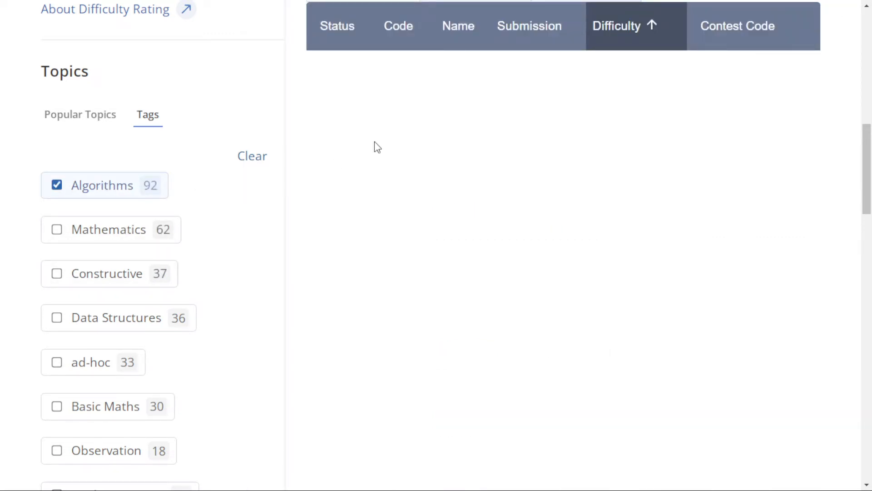
scroll(down, 3)
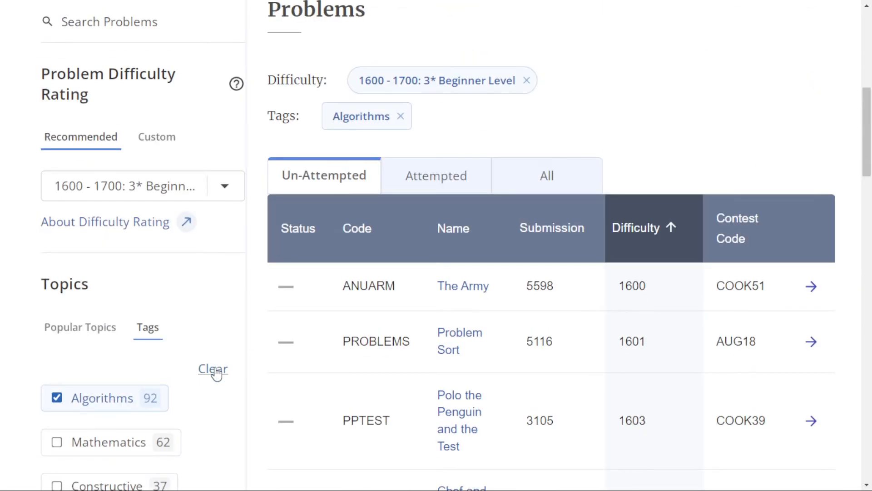
click(212, 369)
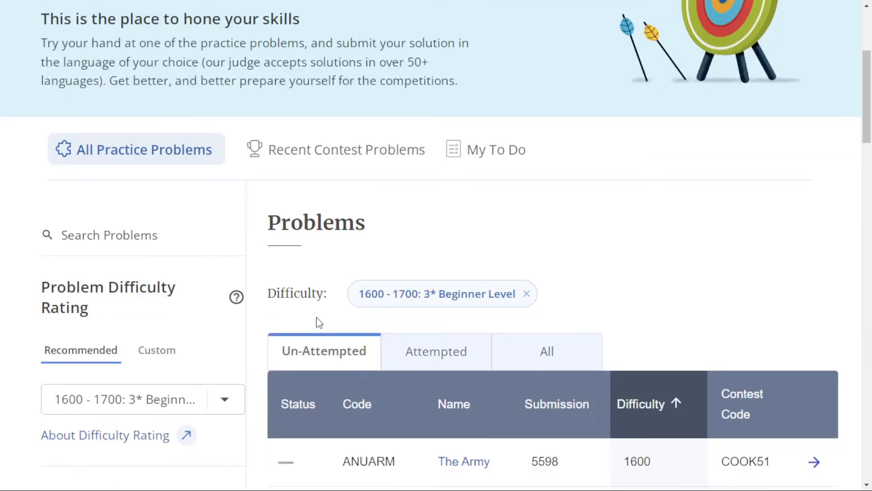
scroll(down, 3)
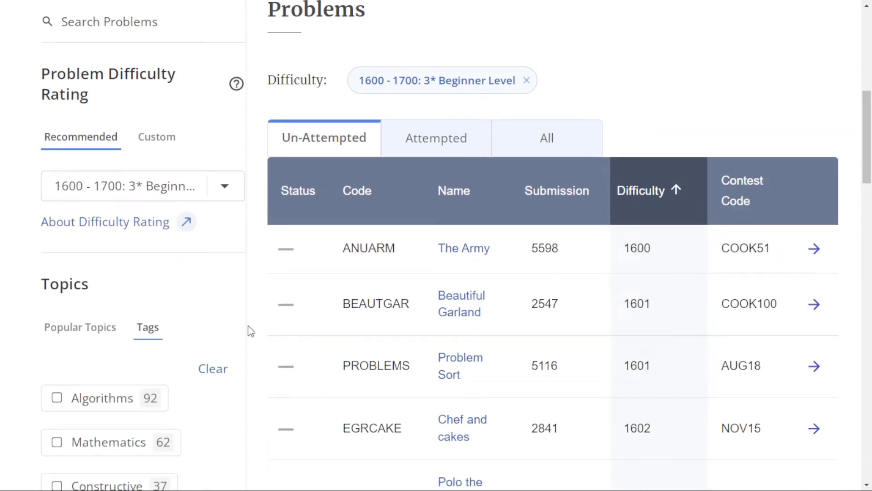
scroll(down, 3)
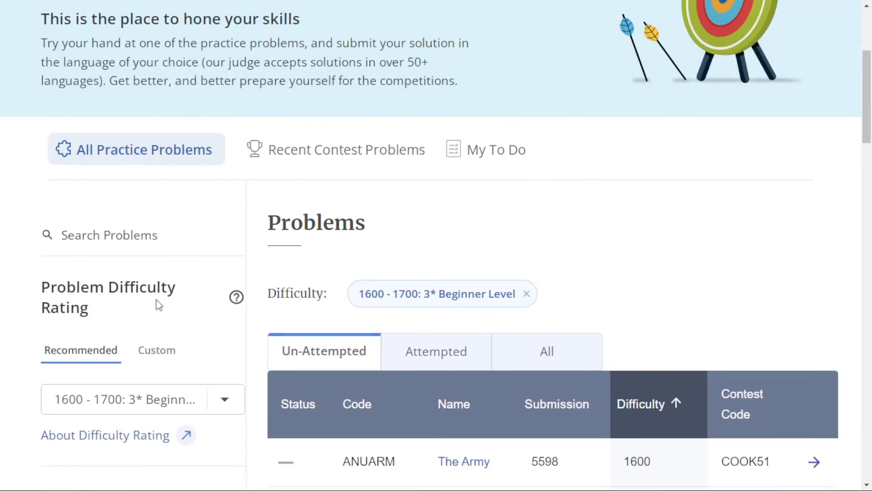
scroll(down, 3)
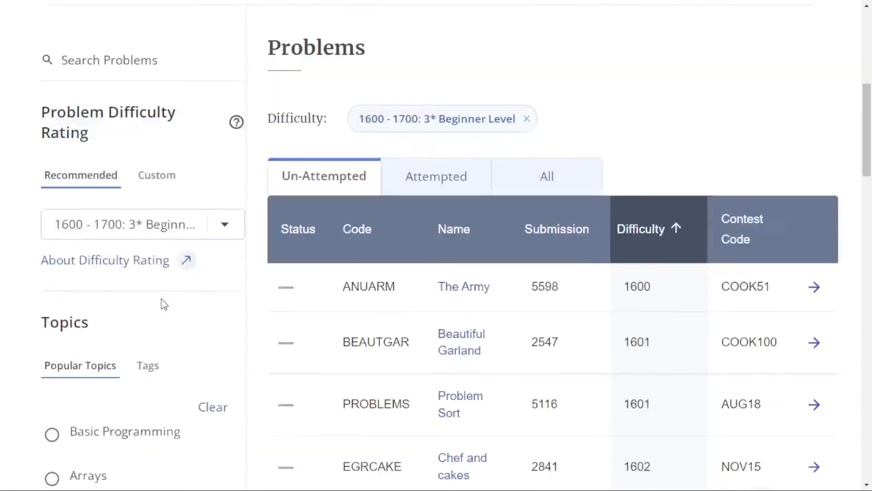
- Scroll through the EGRCAKE statement, input, output and constraints
scroll(down, 3)
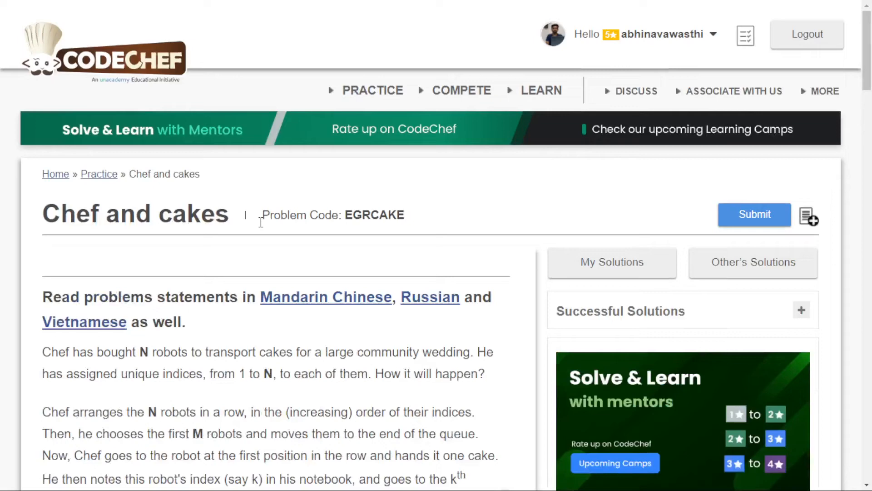
scroll(down, 3)
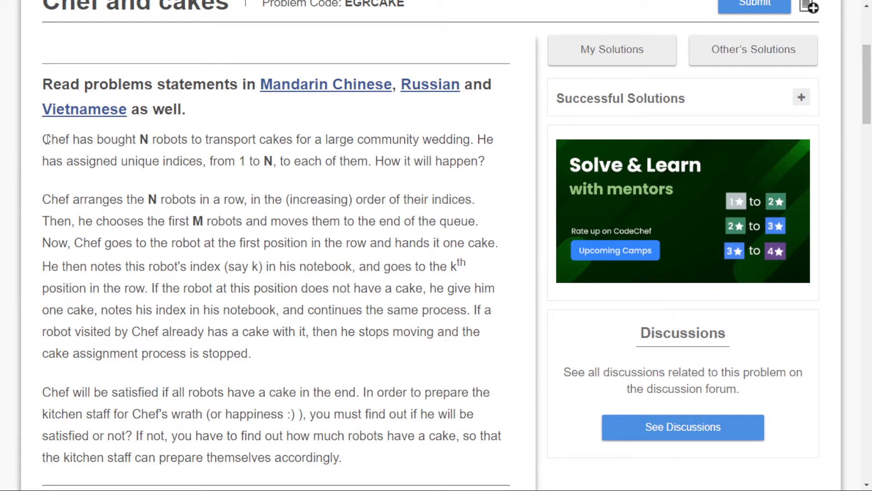
scroll(down, 3)
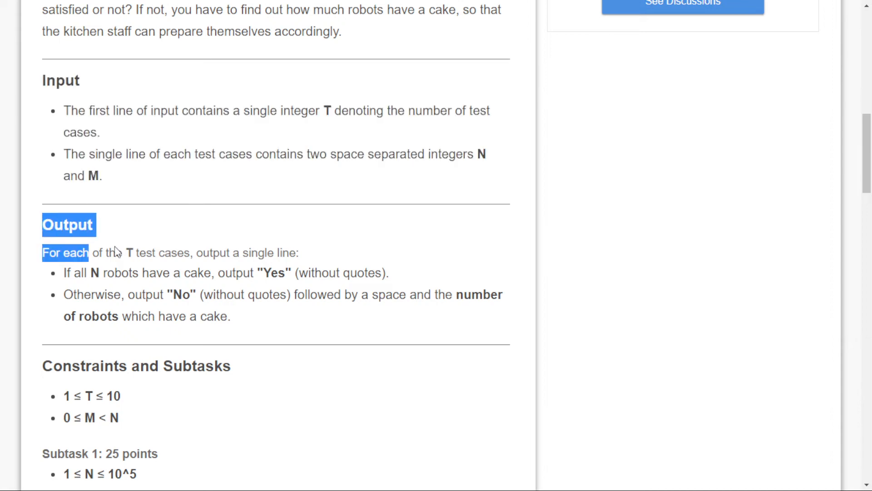
scroll(down, 3)
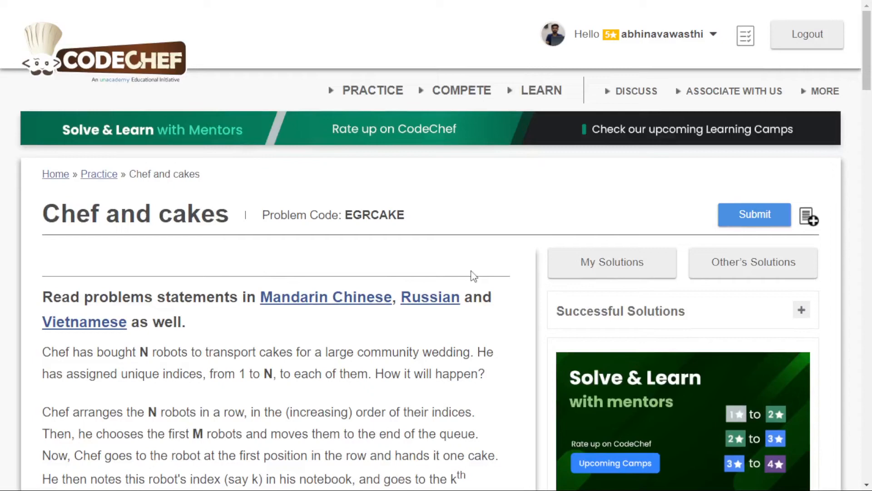
mouse_move(558, 316)
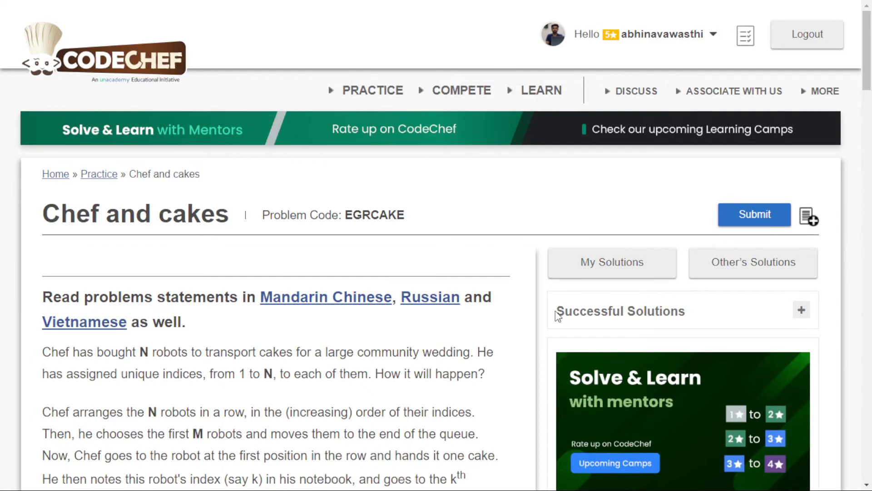
click(754, 214)
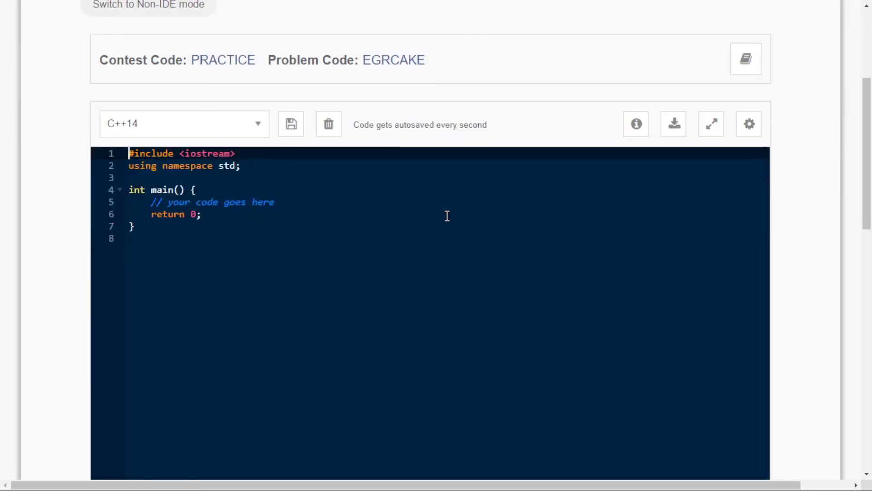
scroll(down, 3)
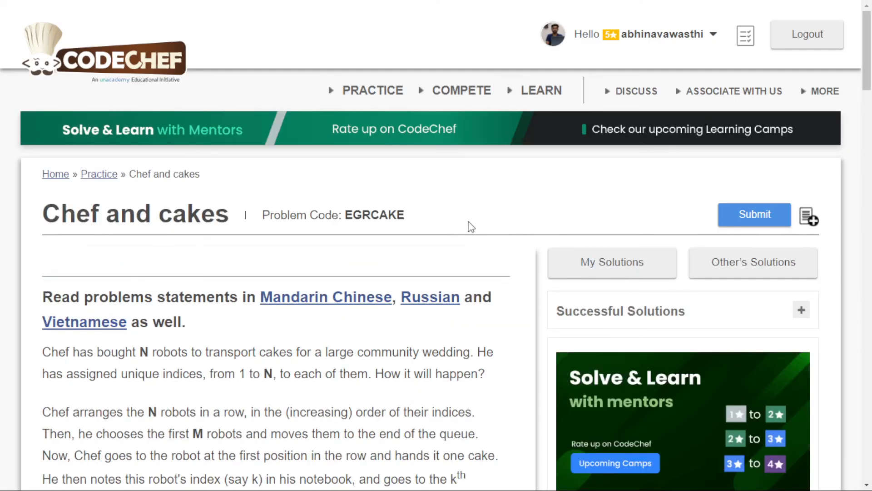
scroll(down, 3)
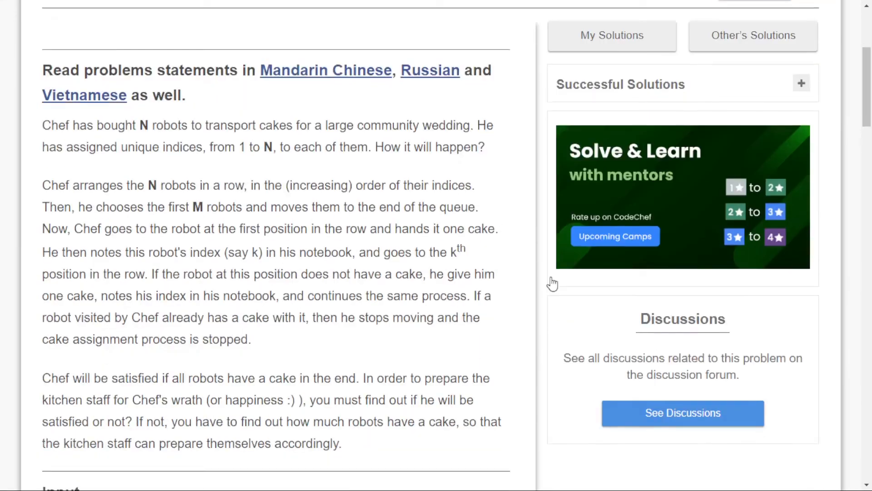
scroll(down, 3)
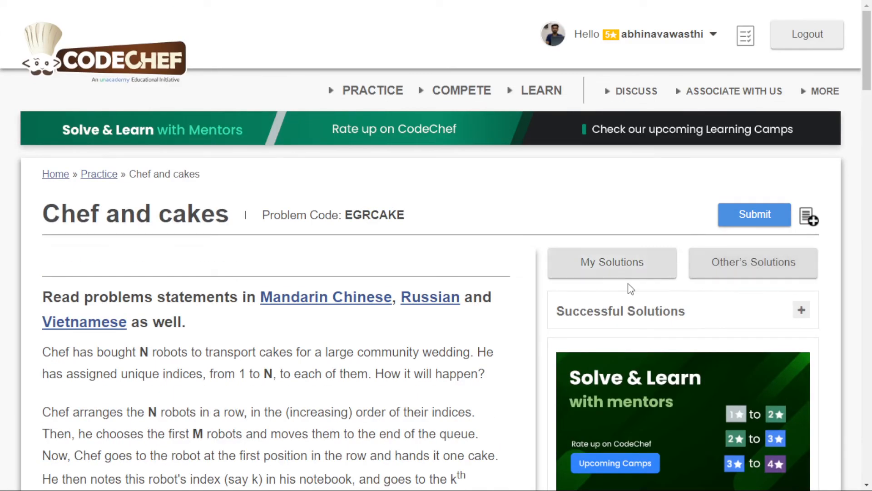
- Expand Successful Solutions and view an accepted C++ EGRCAKE submission's gcd-based code
click(801, 310)
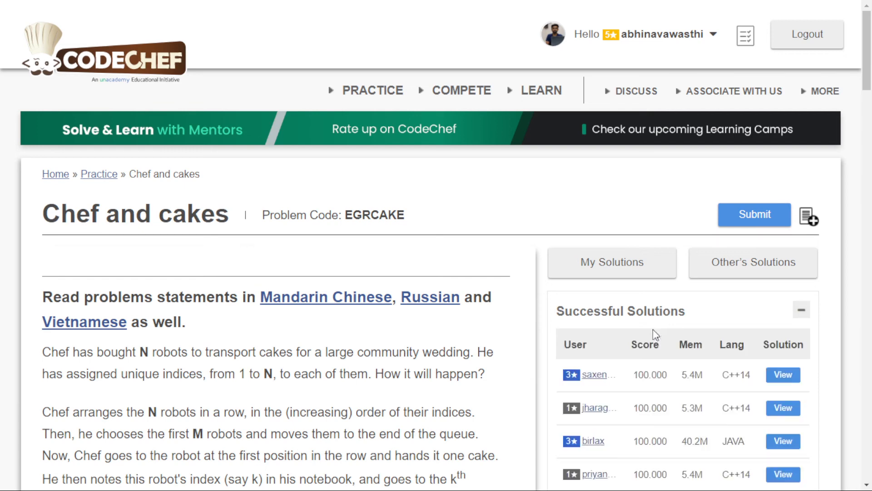
scroll(down, 3)
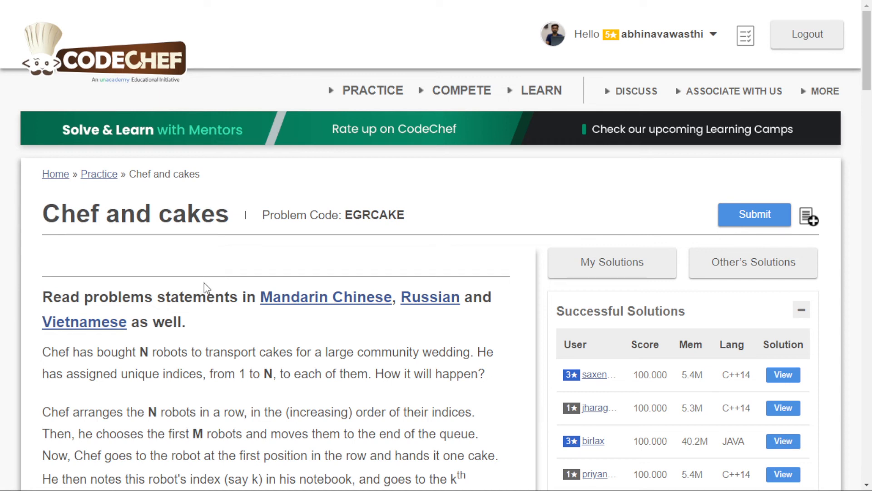
mouse_move(154, 185)
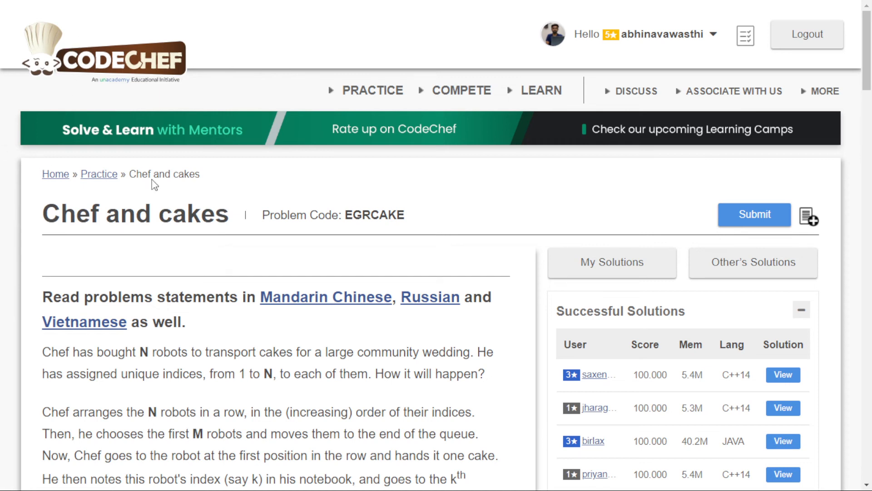
click(782, 374)
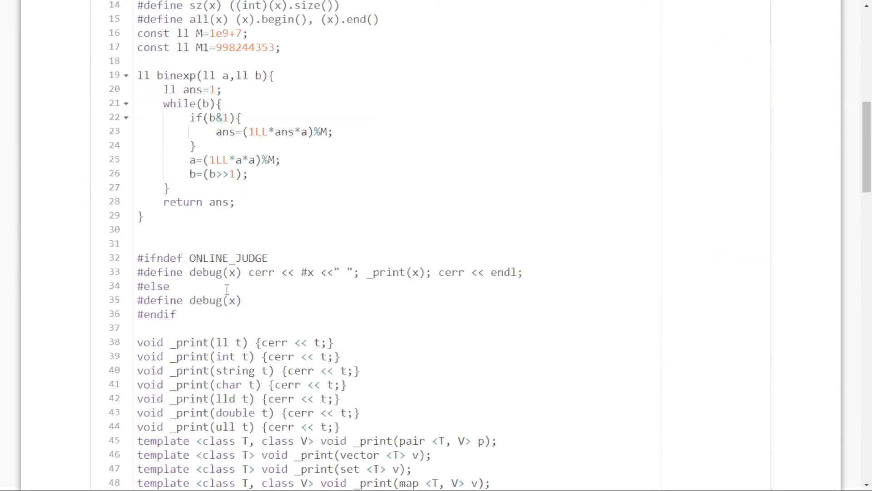
scroll(down, 3)
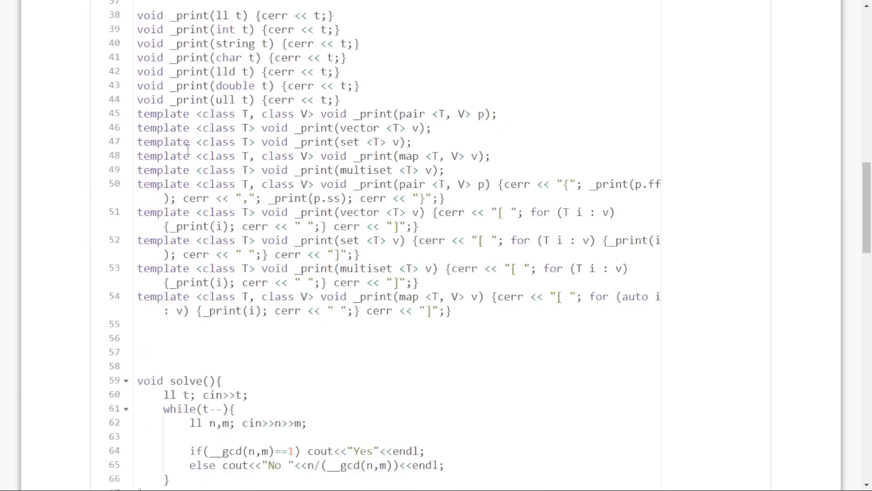
scroll(down, 3)
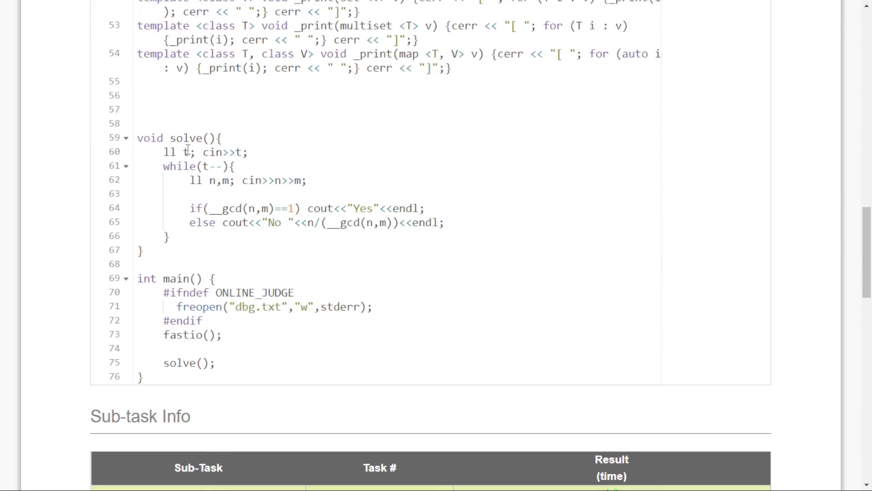
scroll(down, 3)
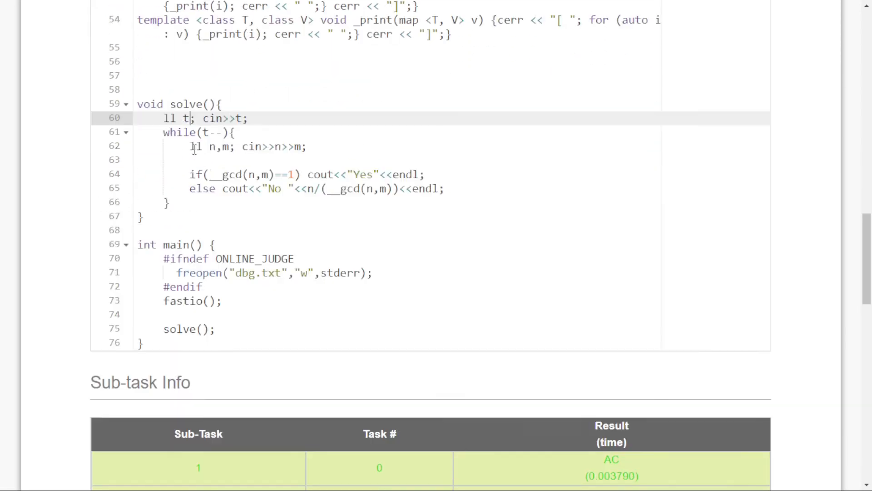